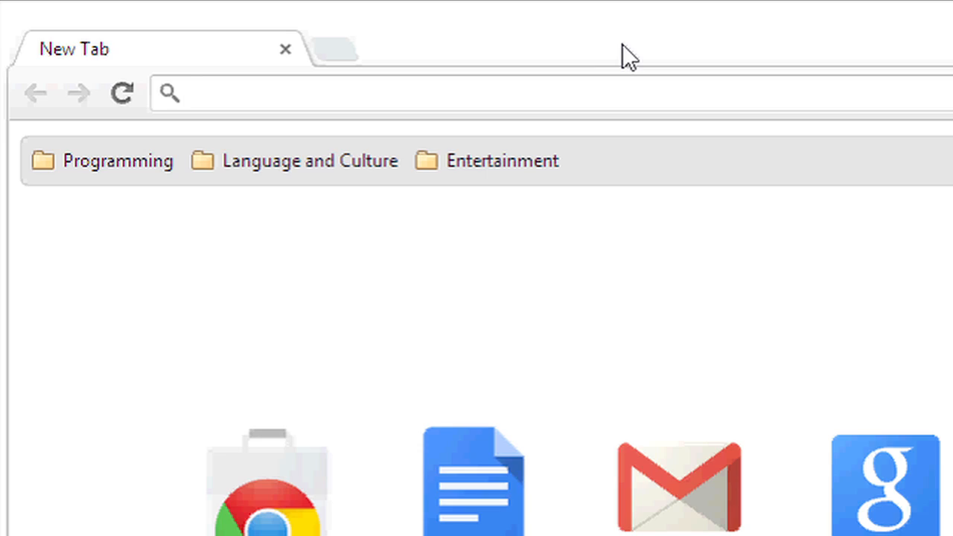
# Step: Load calendar.google.com from the address bar suggestion for 'ca'
pyautogui.write('calendar.google.com')
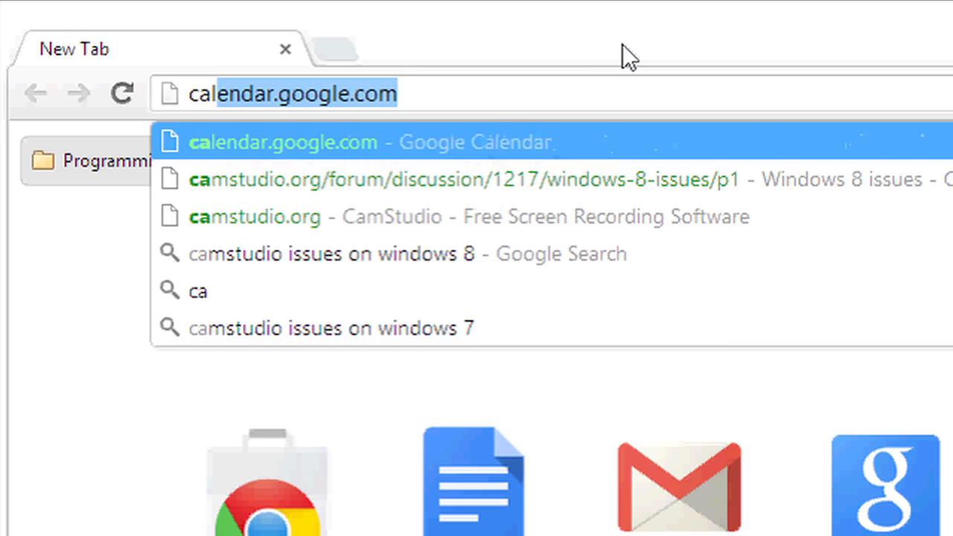
pyautogui.click(268, 143)
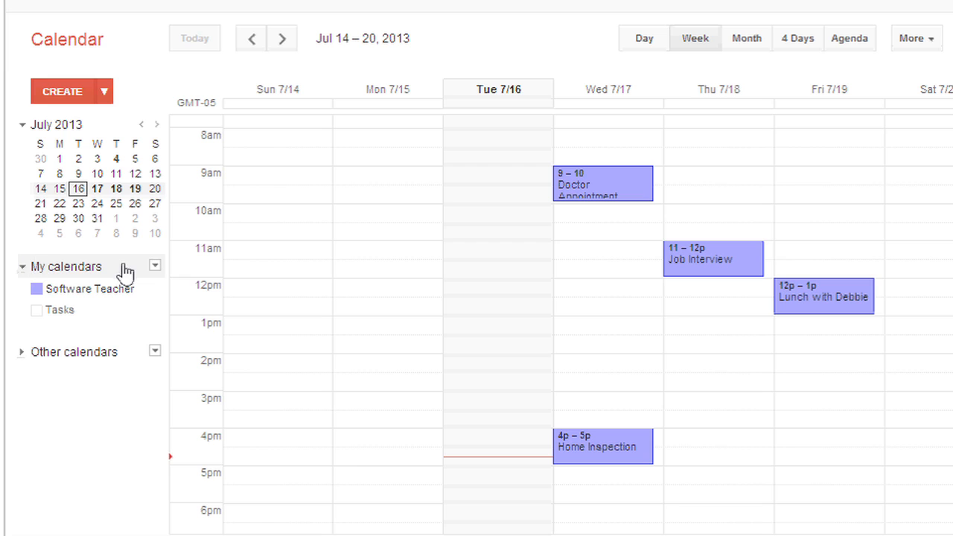
pyautogui.moveTo(155, 289)
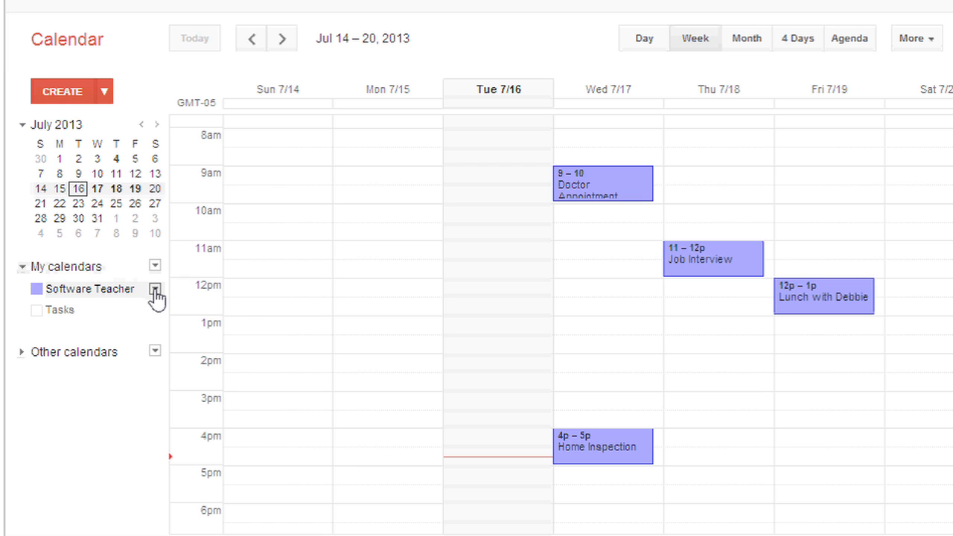
# Step: Show the options menu for the Software Teacher calendar under My calendars
pyautogui.click(155, 289)
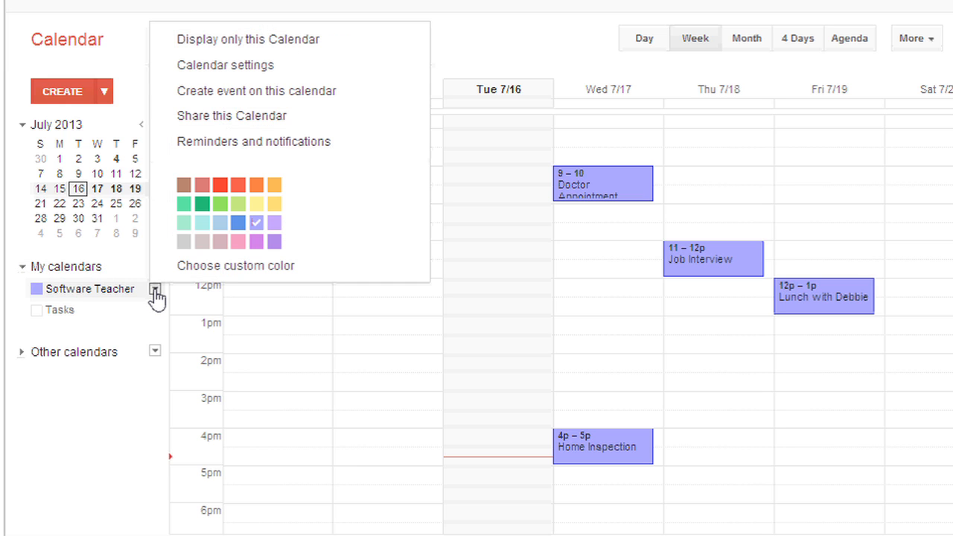
pyautogui.moveTo(233, 116)
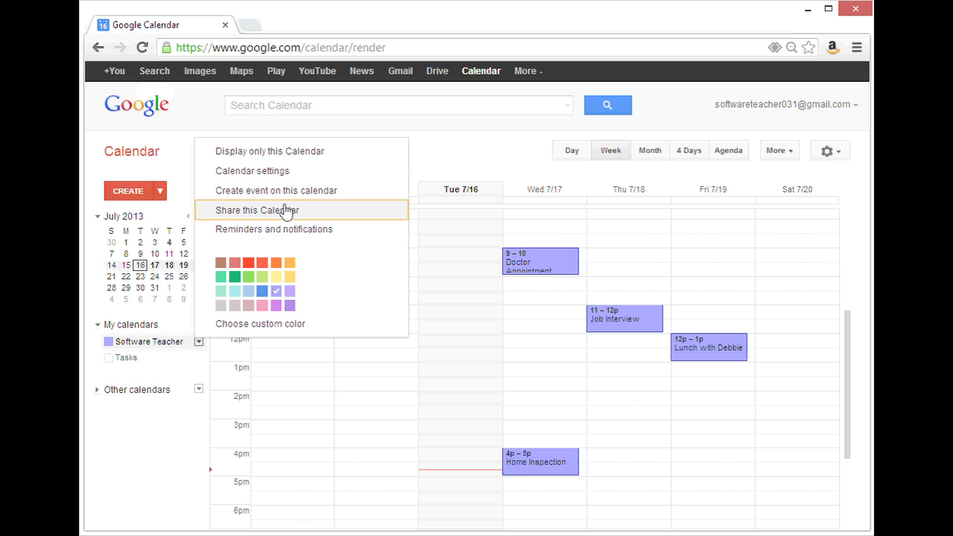
pyautogui.click(256, 210)
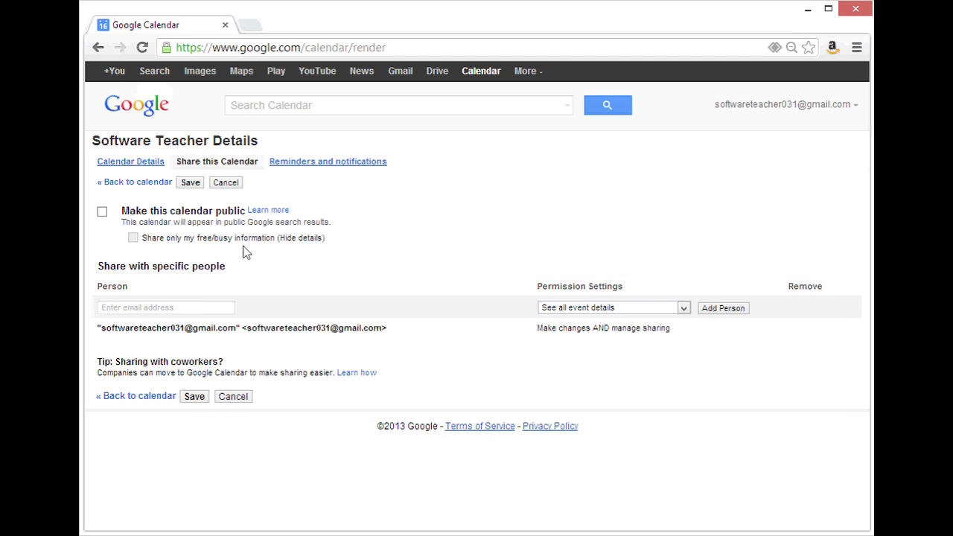
pyautogui.click(166, 307)
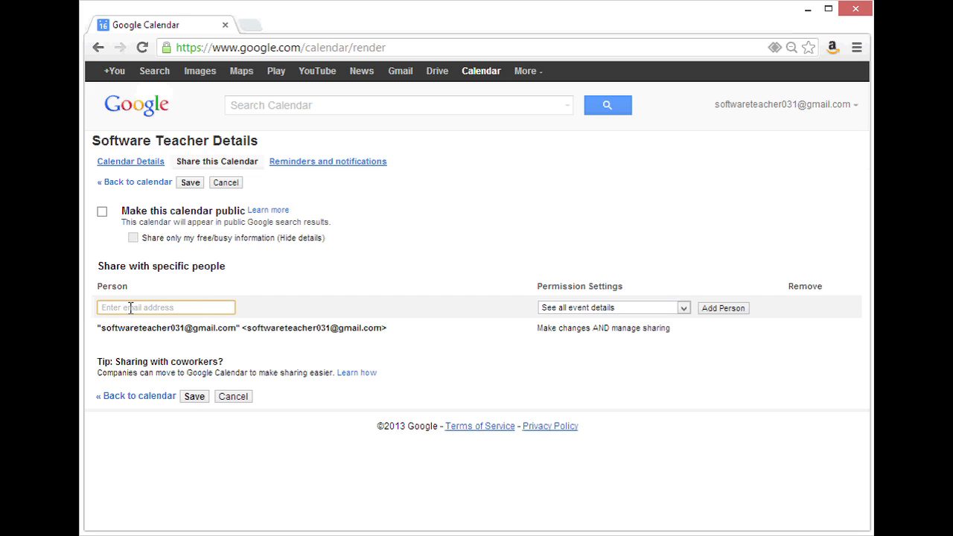
pyautogui.moveTo(158, 307)
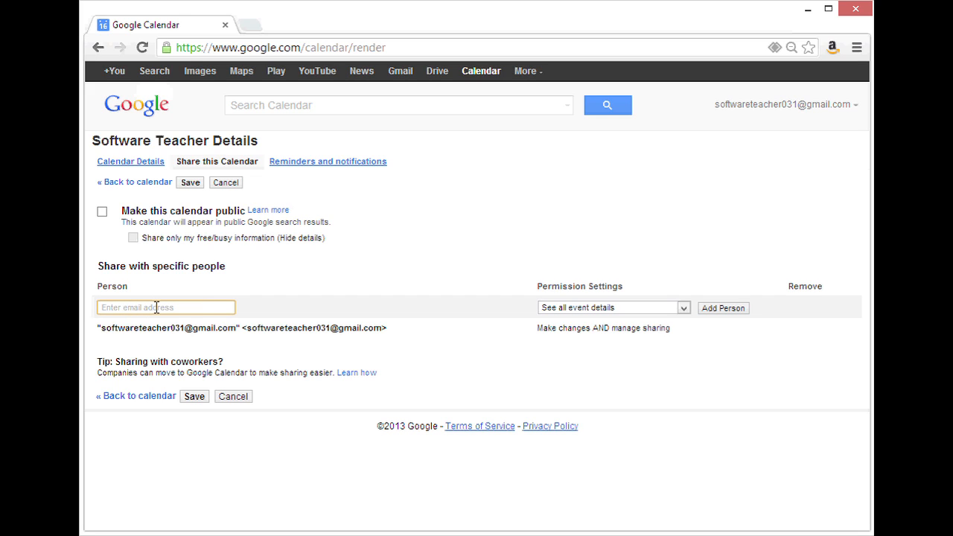
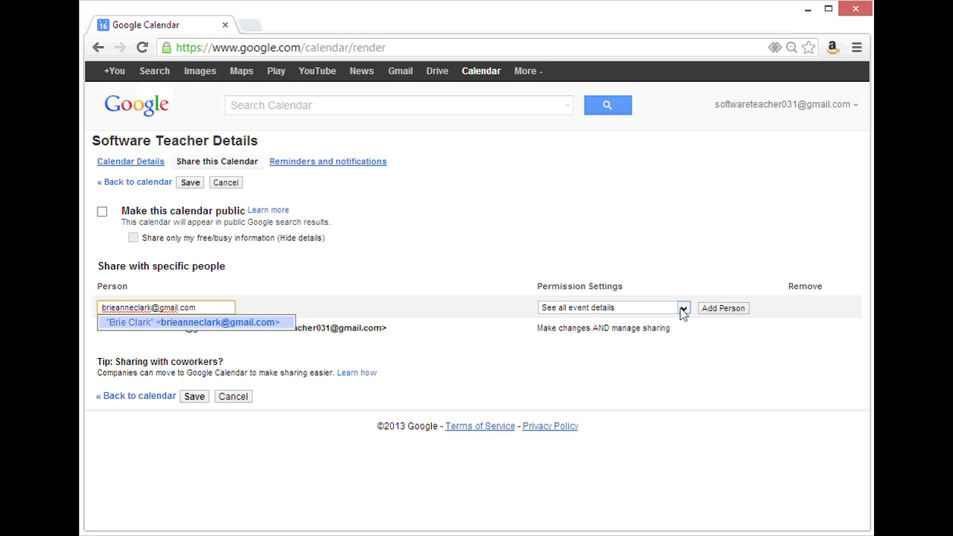
# Step: Set the new person's permission to 'See only free/busy (hide details)'
pyautogui.click(683, 306)
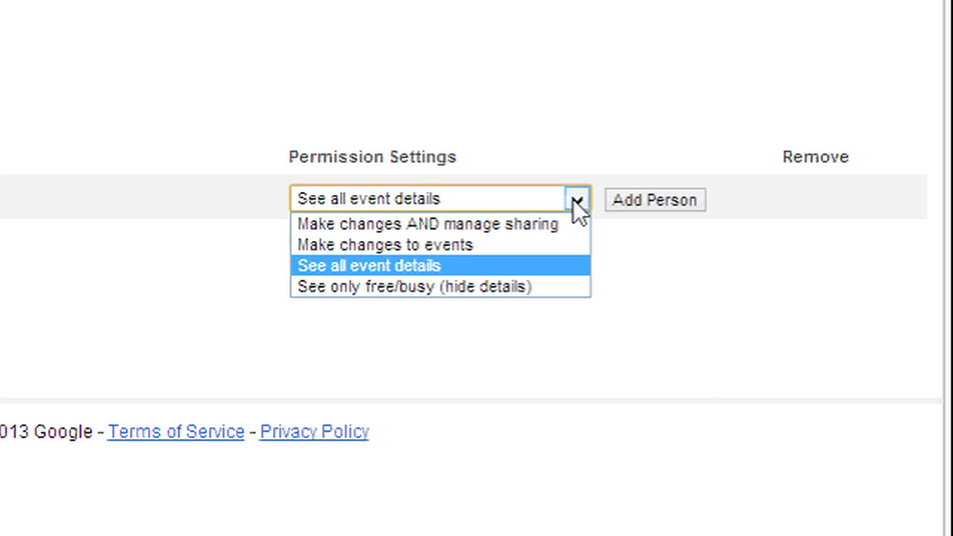
pyautogui.moveTo(539, 281)
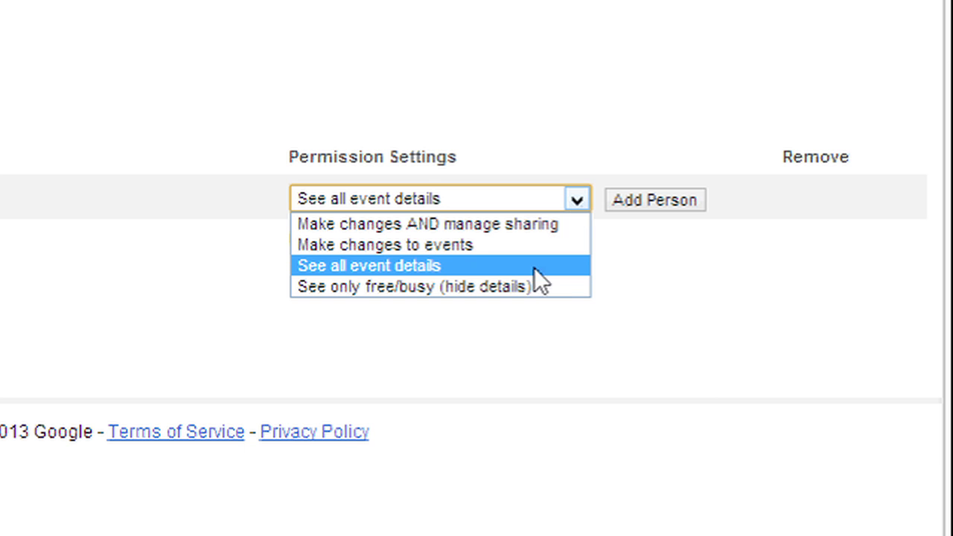
pyautogui.moveTo(534, 300)
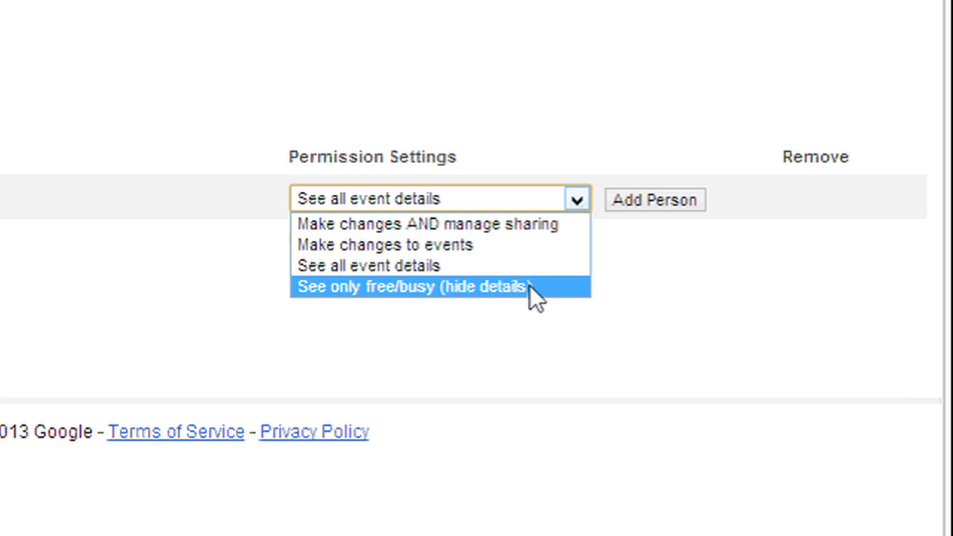
pyautogui.moveTo(524, 268)
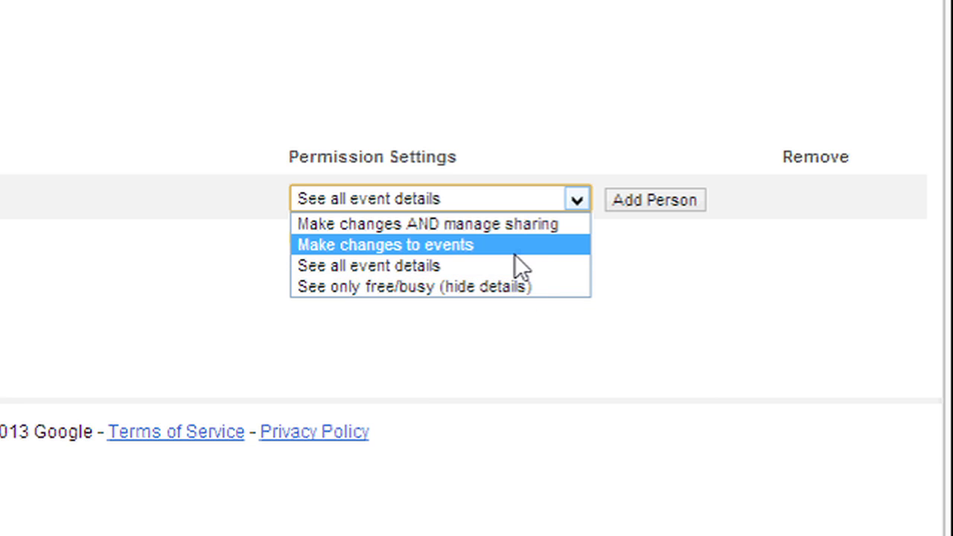
pyautogui.moveTo(509, 253)
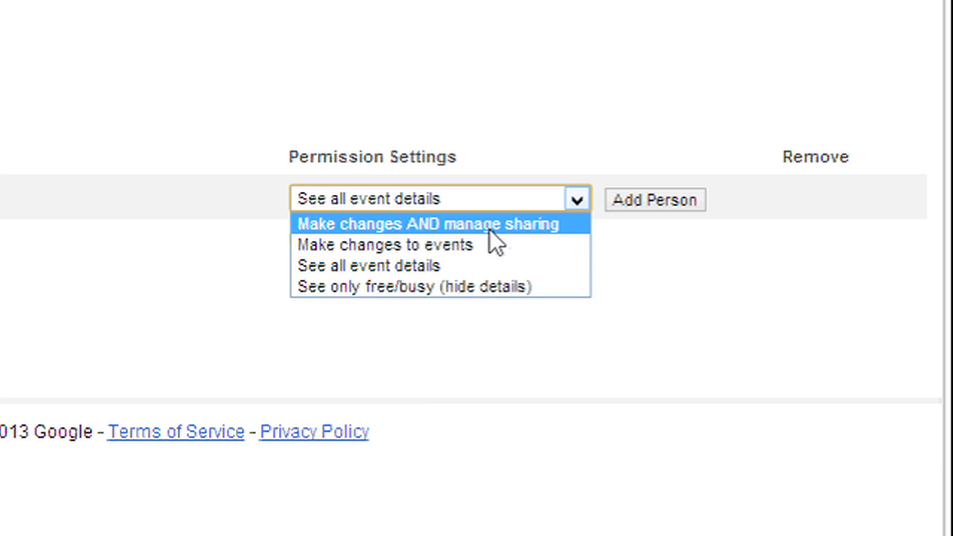
pyautogui.click(414, 286)
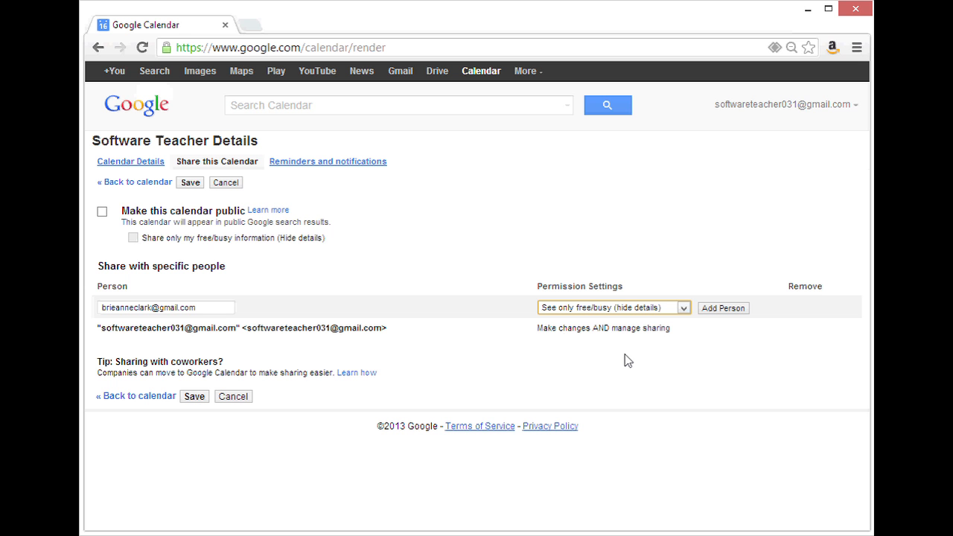
pyautogui.moveTo(684, 318)
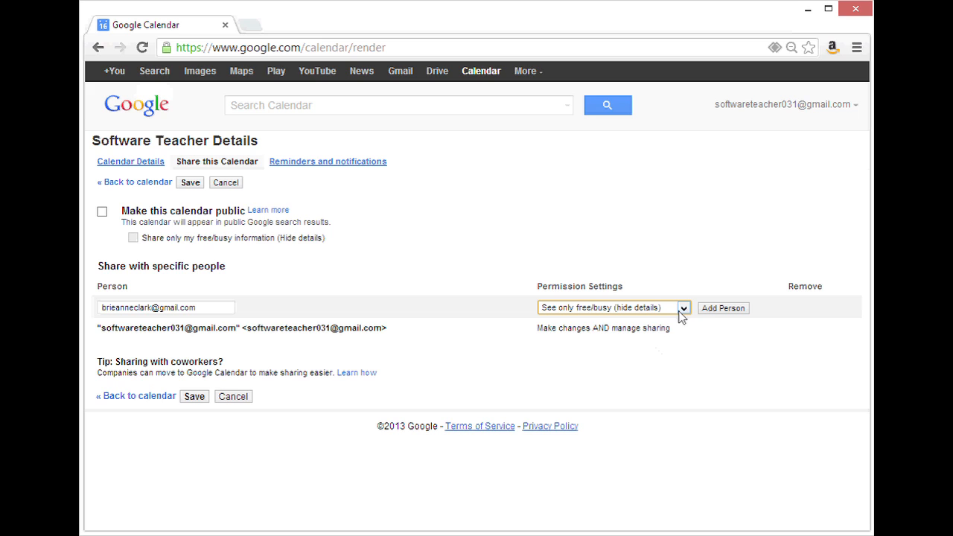
pyautogui.click(724, 307)
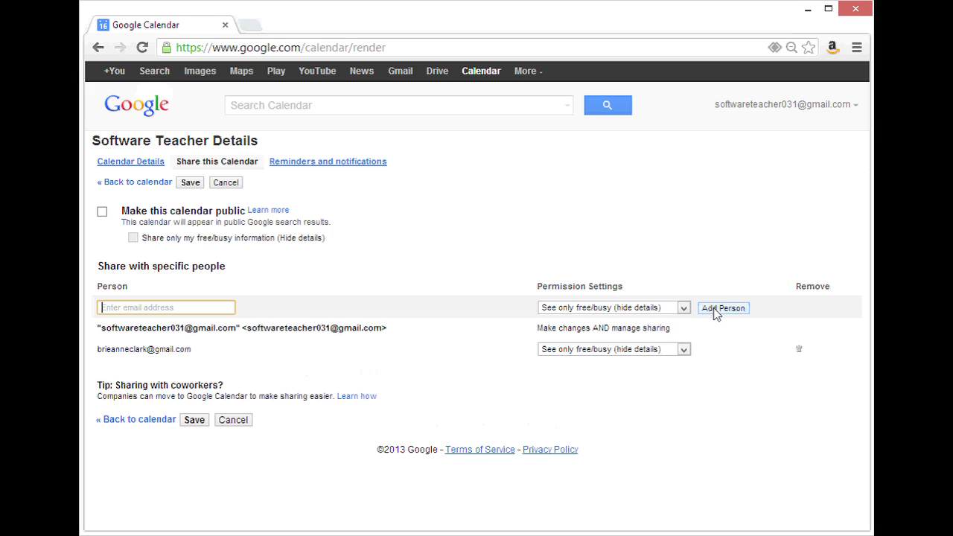
pyautogui.moveTo(304, 399)
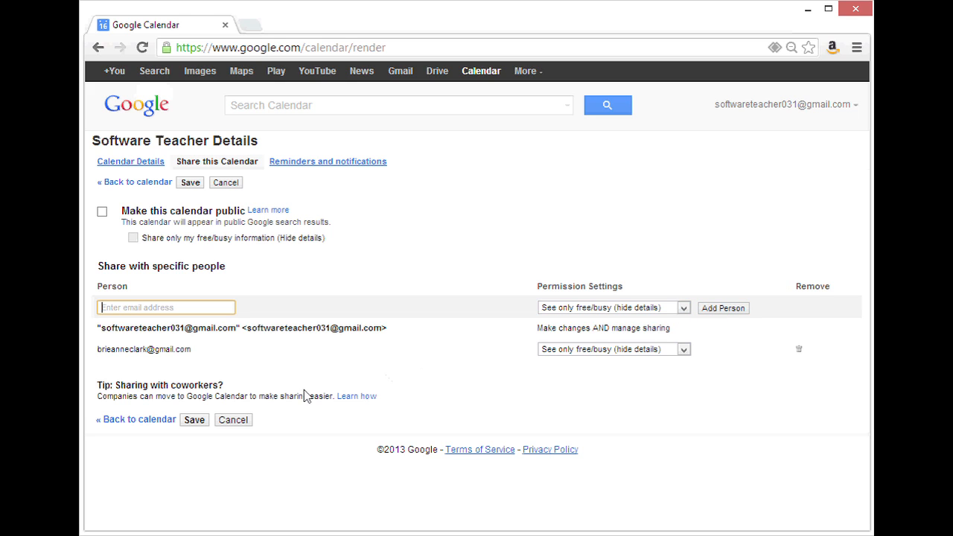